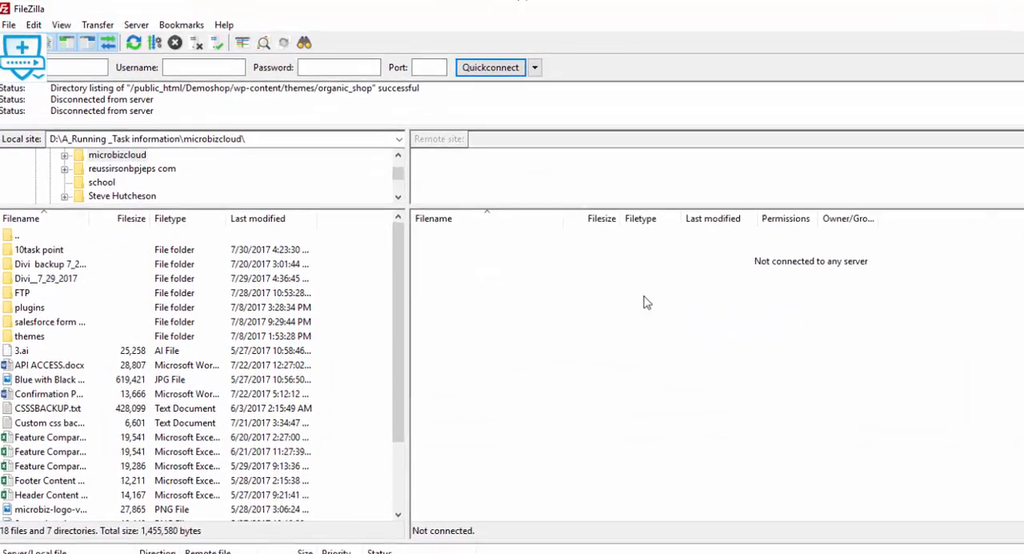
- Connect to the saved webspreed.com site from the Site Manager
click(8, 25)
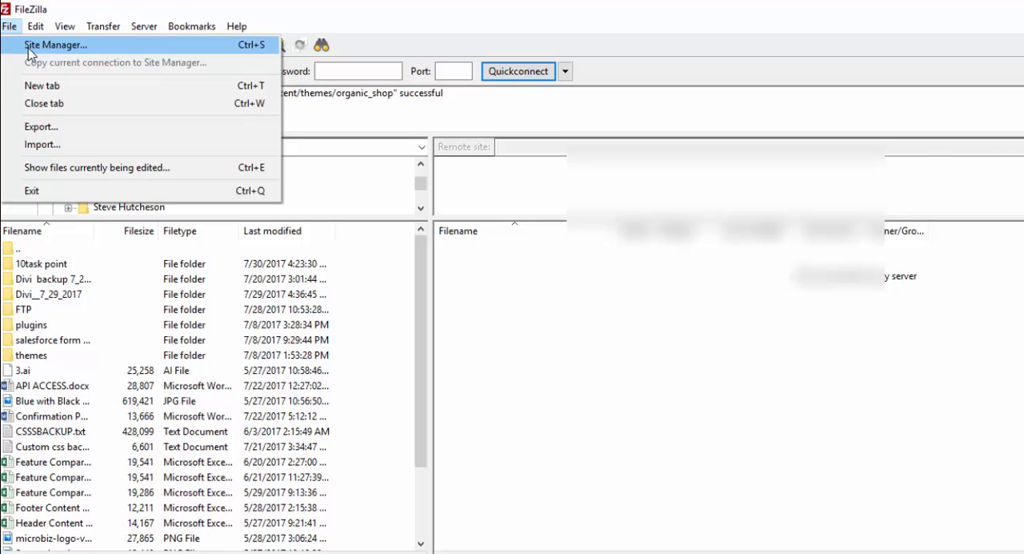
click(55, 44)
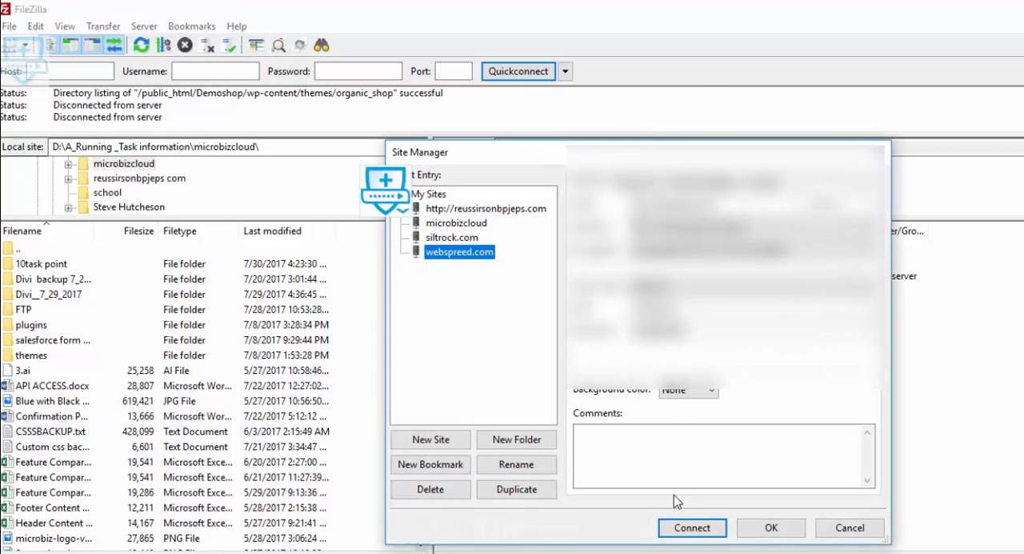
click(691, 527)
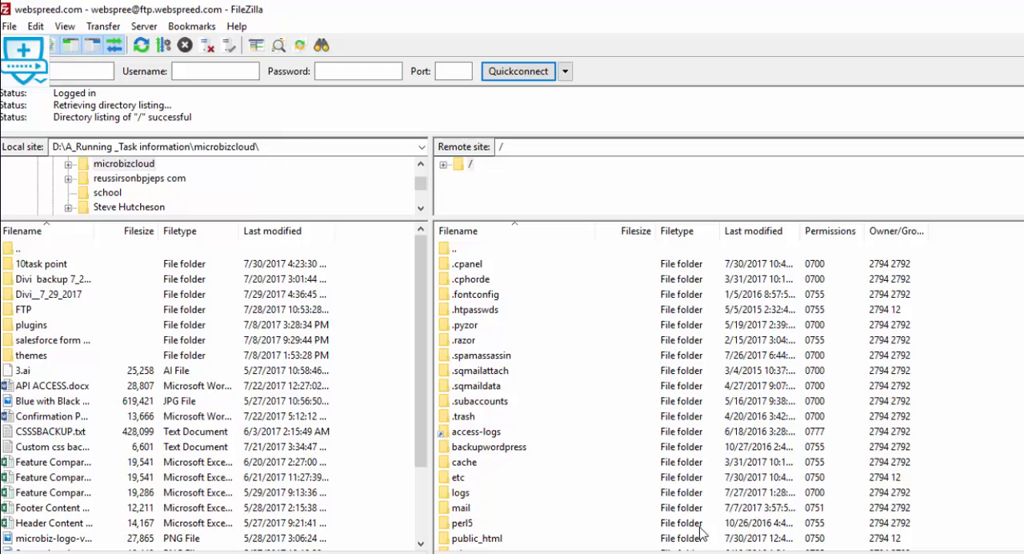
- Browse the server to public_html/Demoshop/wp-content/themes
scroll(down, 3)
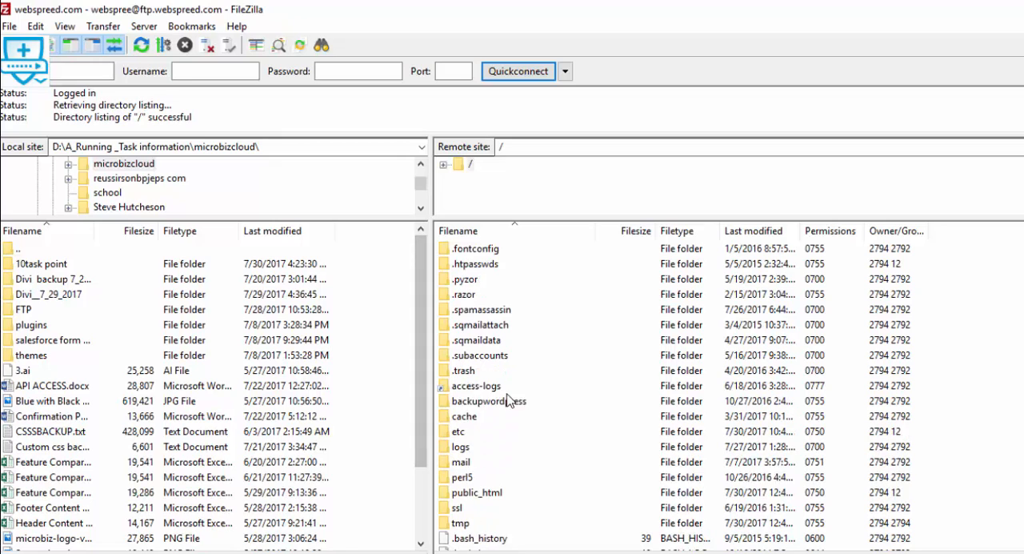
double_click(476, 447)
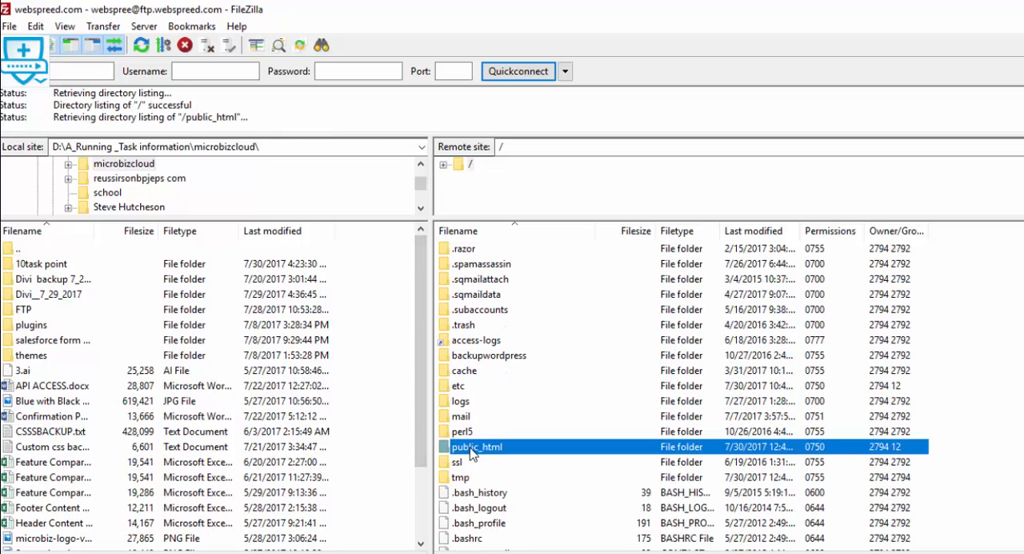
double_click(477, 446)
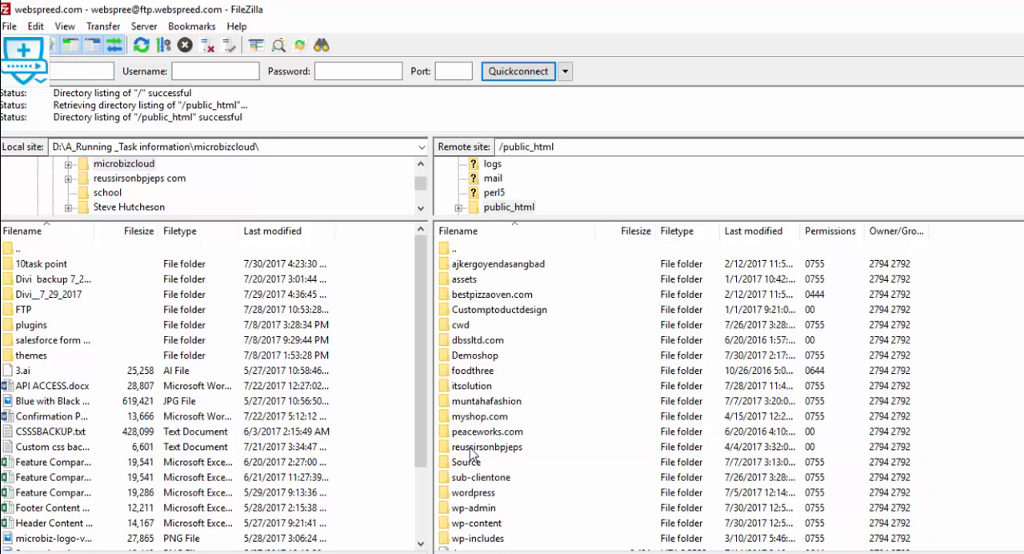
mouse_move(476, 370)
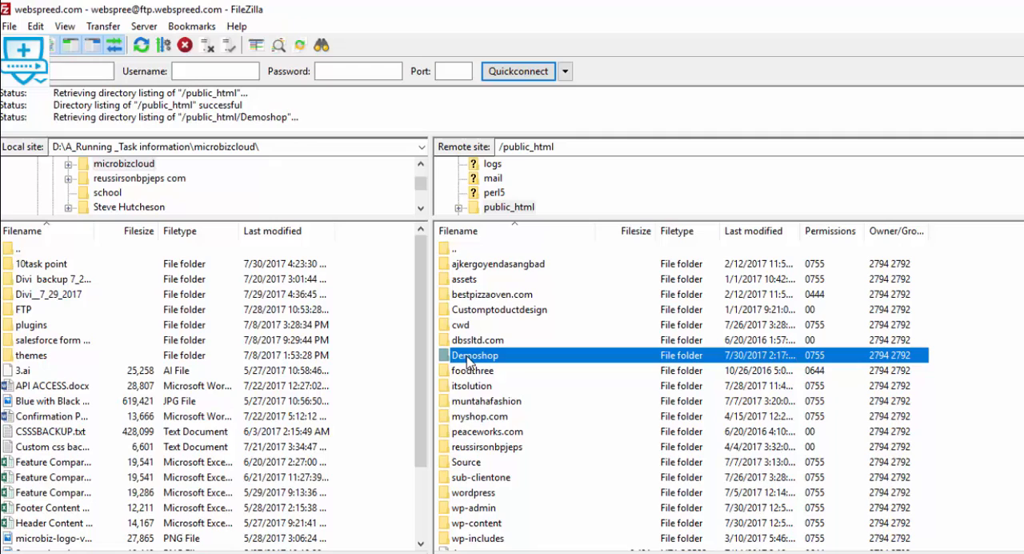
double_click(475, 355)
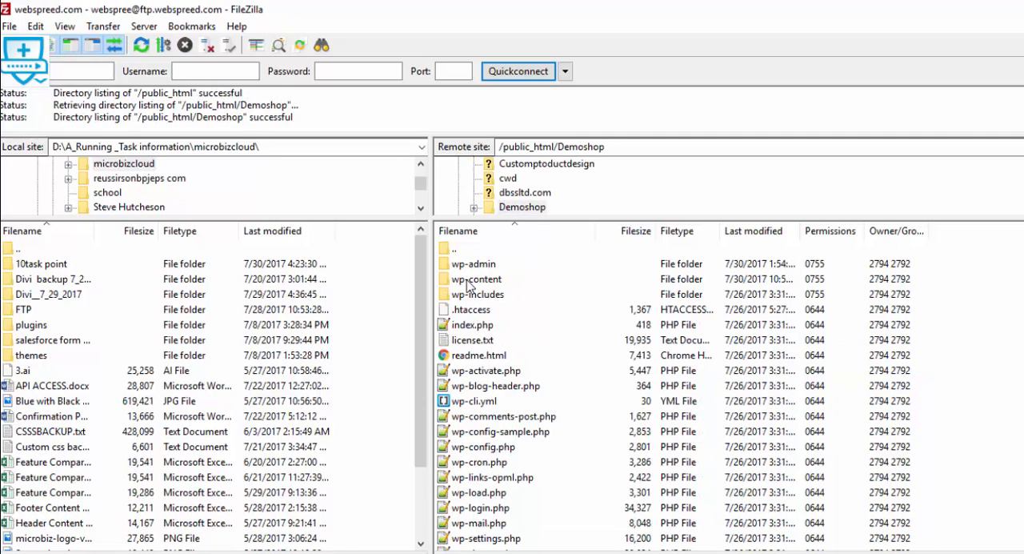
double_click(476, 278)
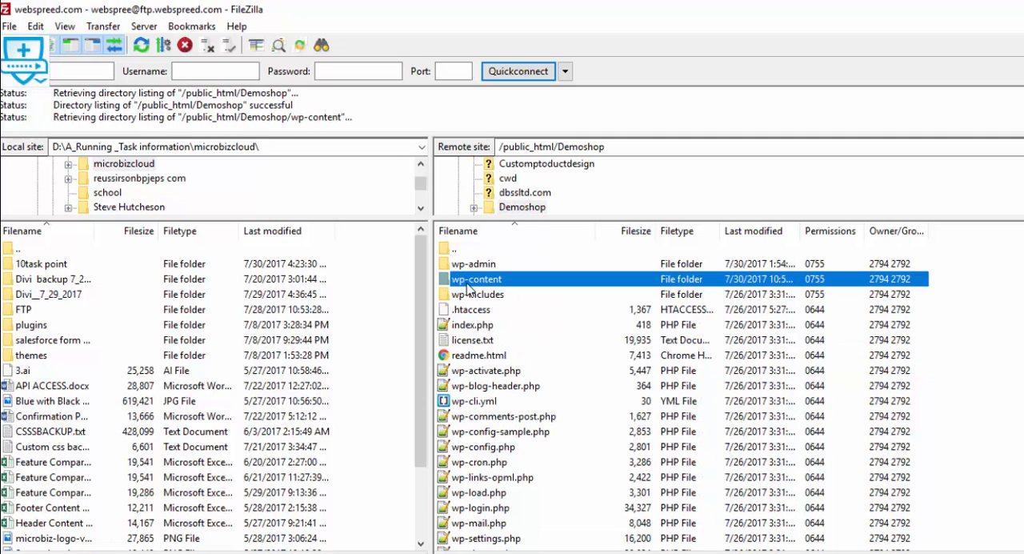
double_click(477, 279)
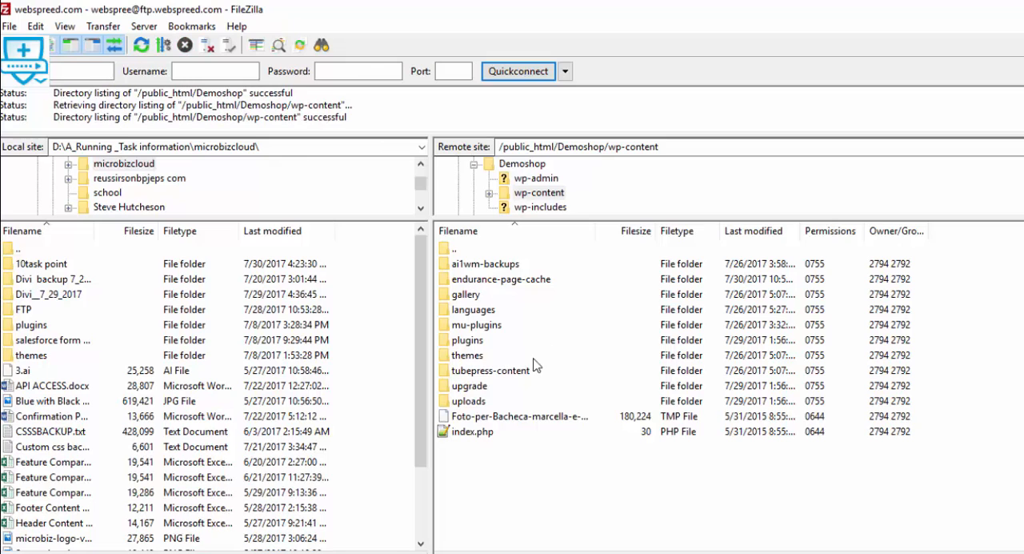
double_click(468, 355)
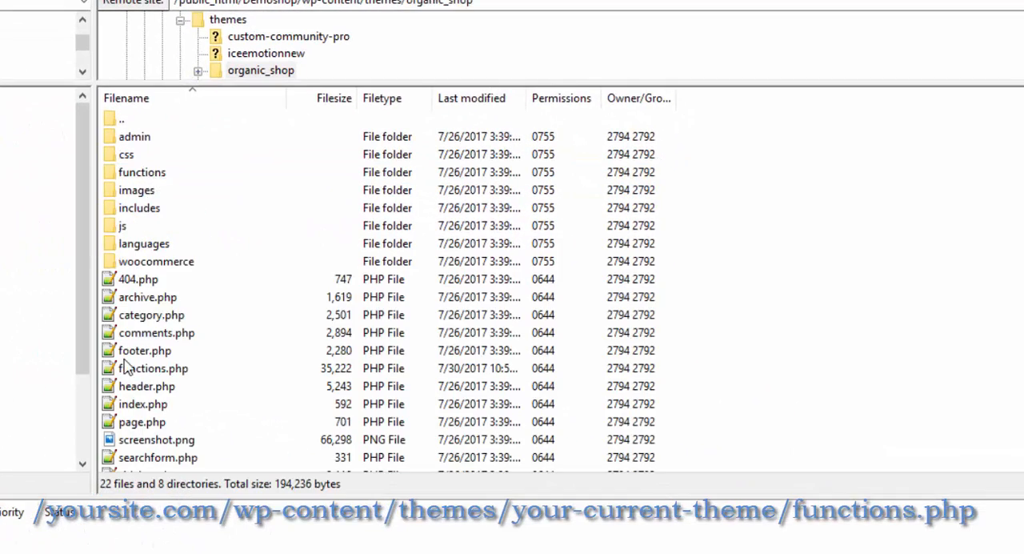
- Open functions.php with View/Edit, reopening the existing local copy
scroll(down, 3)
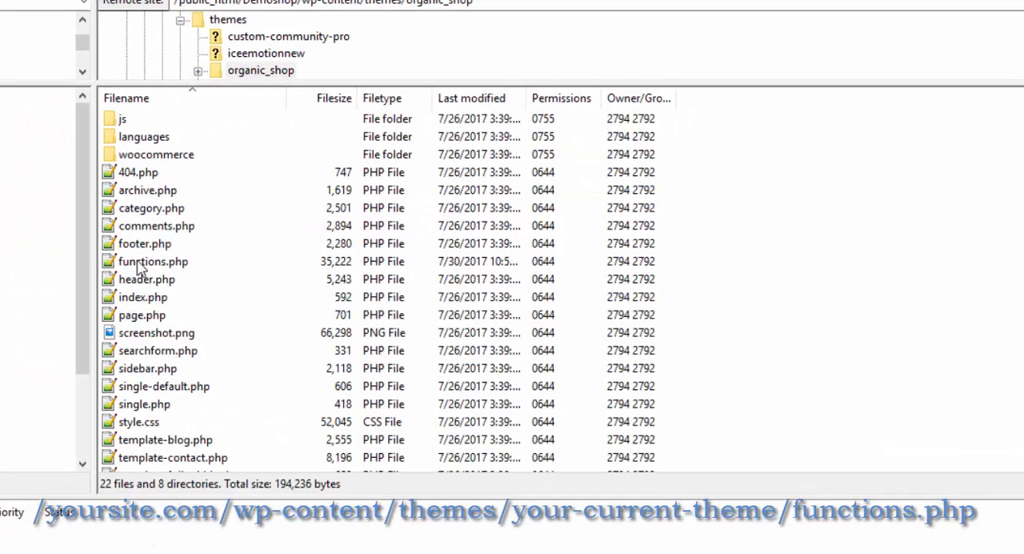
right_click(153, 260)
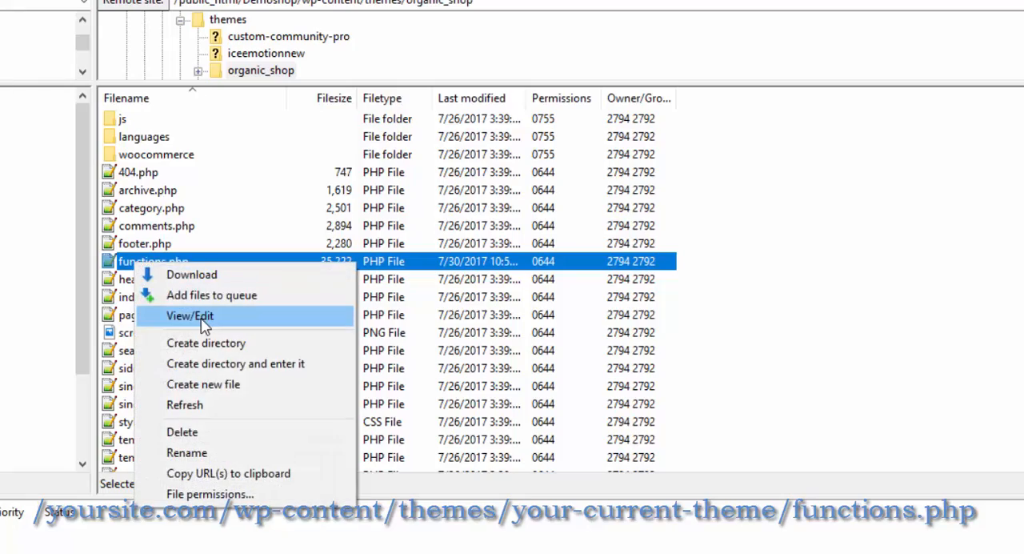
click(190, 315)
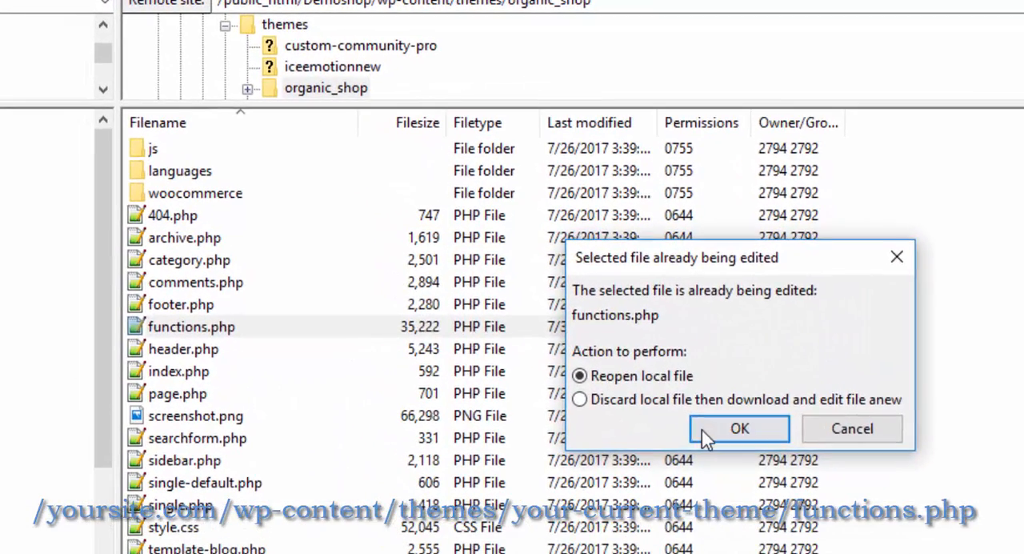
click(739, 427)
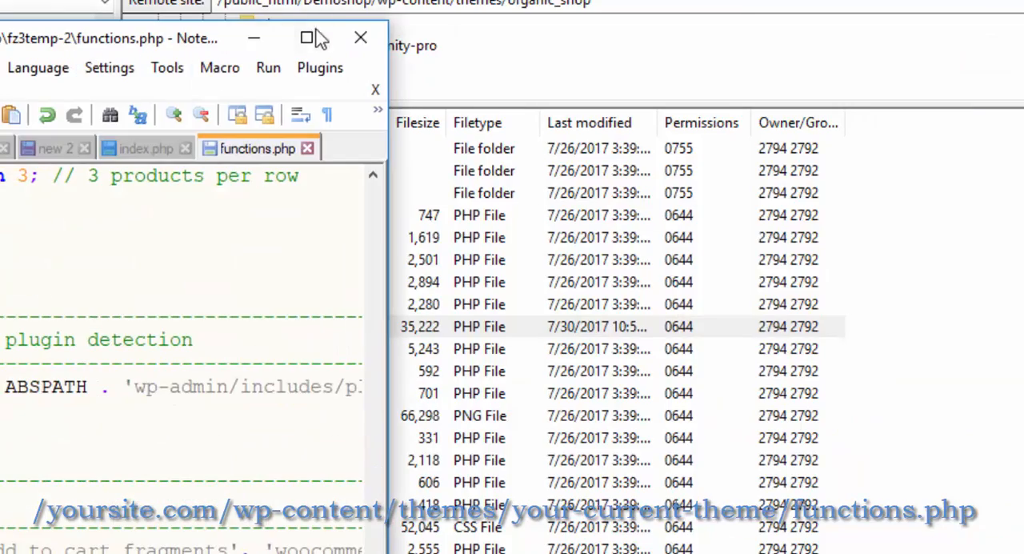
click(304, 38)
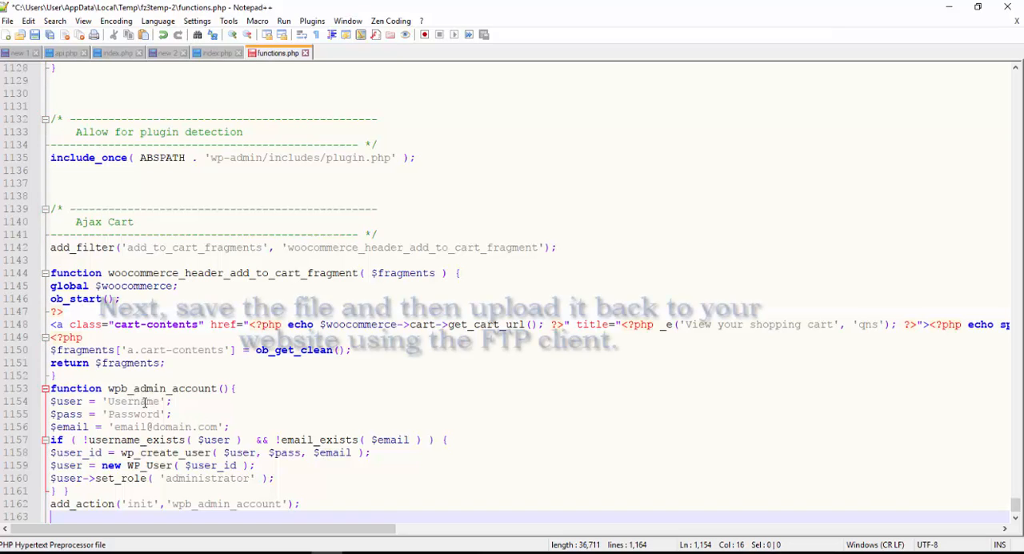
double_click(132, 401)
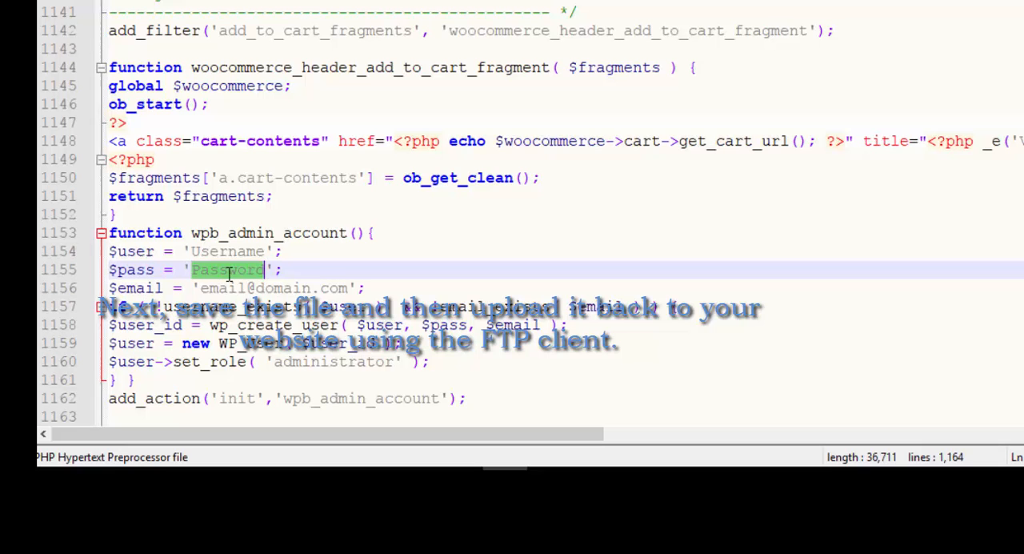
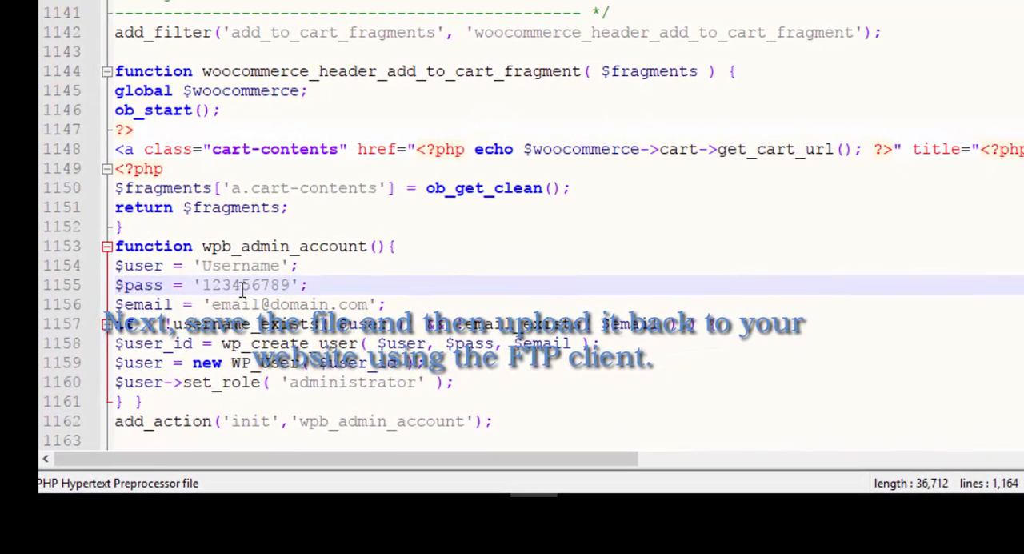
double_click(240, 266)
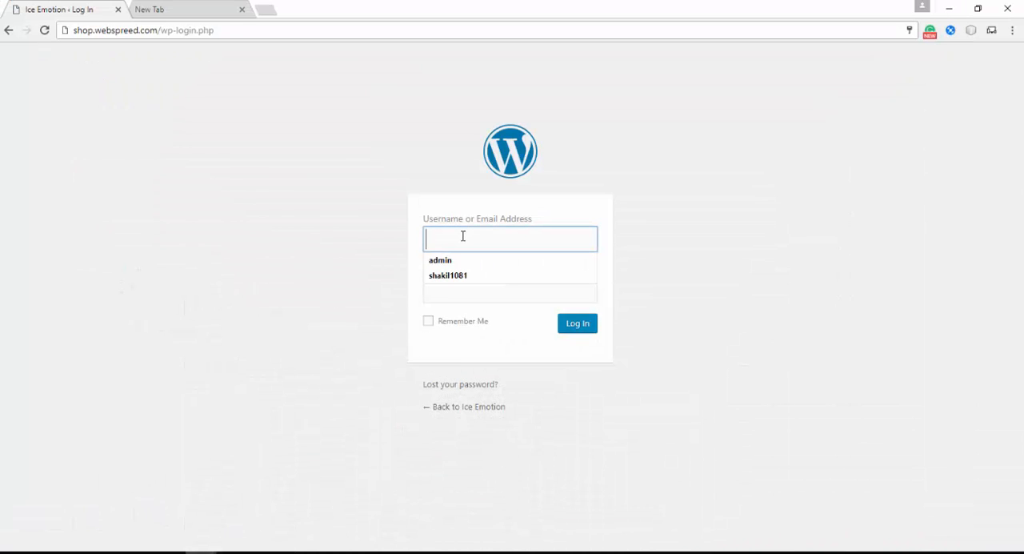
- Enter 'Username' and the new password on the WordPress login form and submit
text(Username)
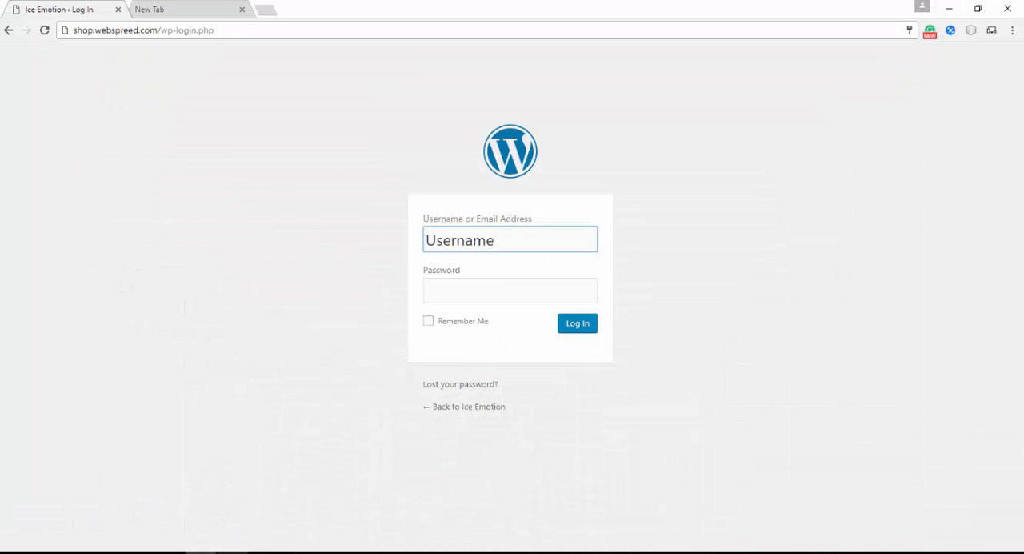
click(510, 290)
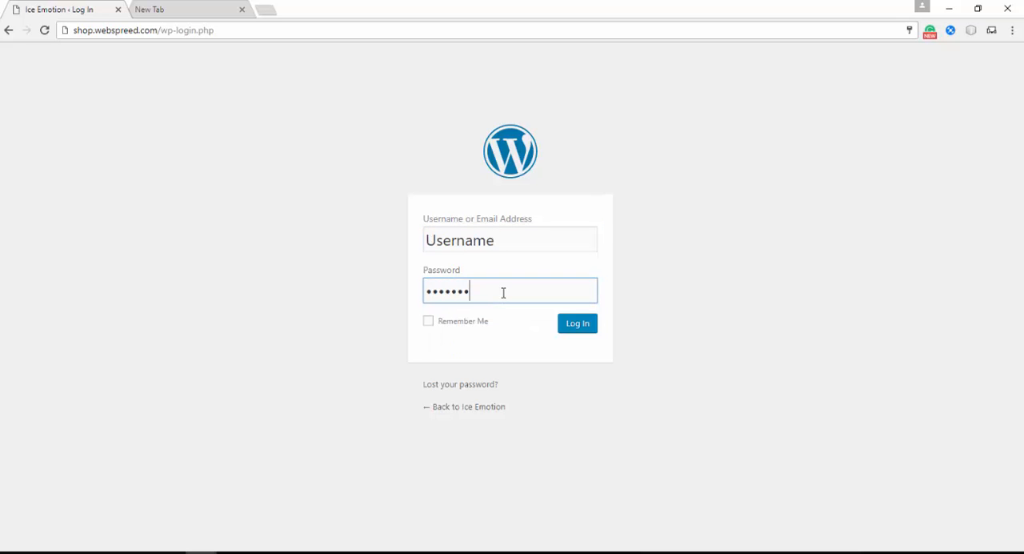
text(••)
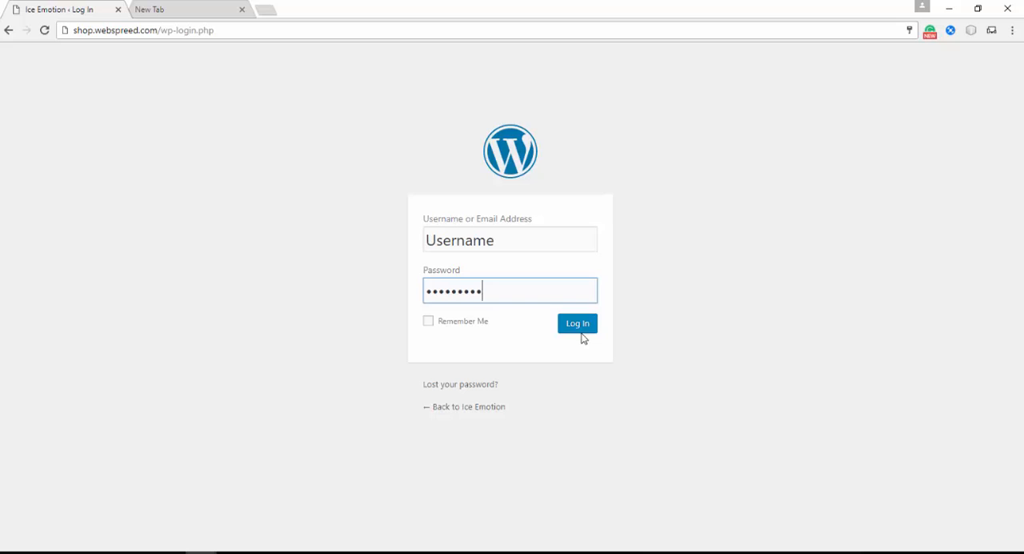
click(576, 322)
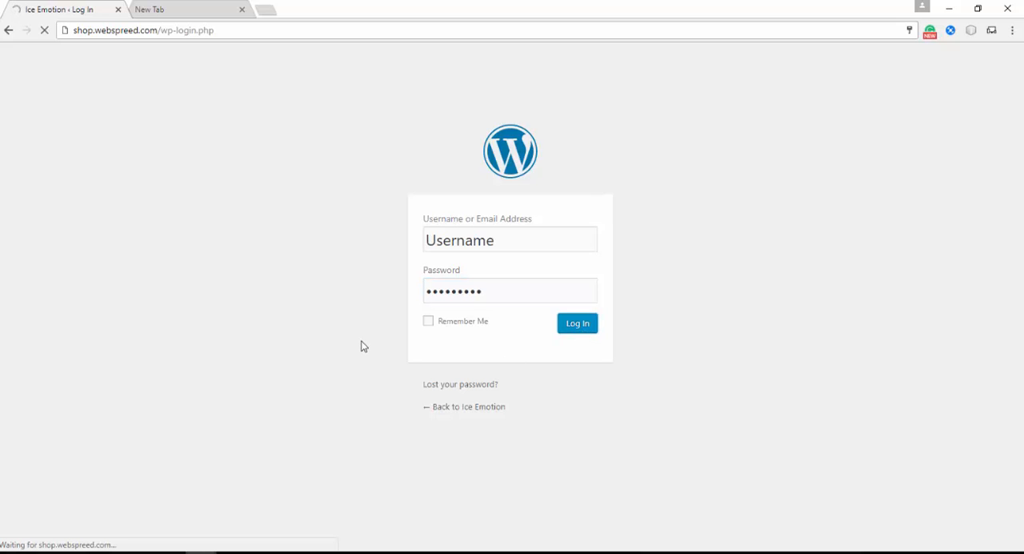
click(577, 322)
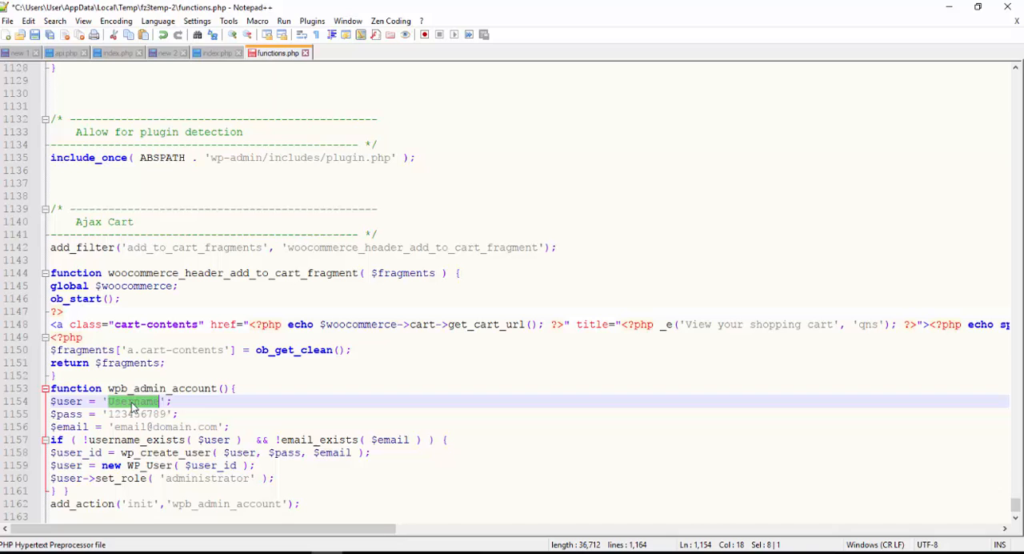
- Select the Username and email placeholder values on line 1156
double_click(128, 427)
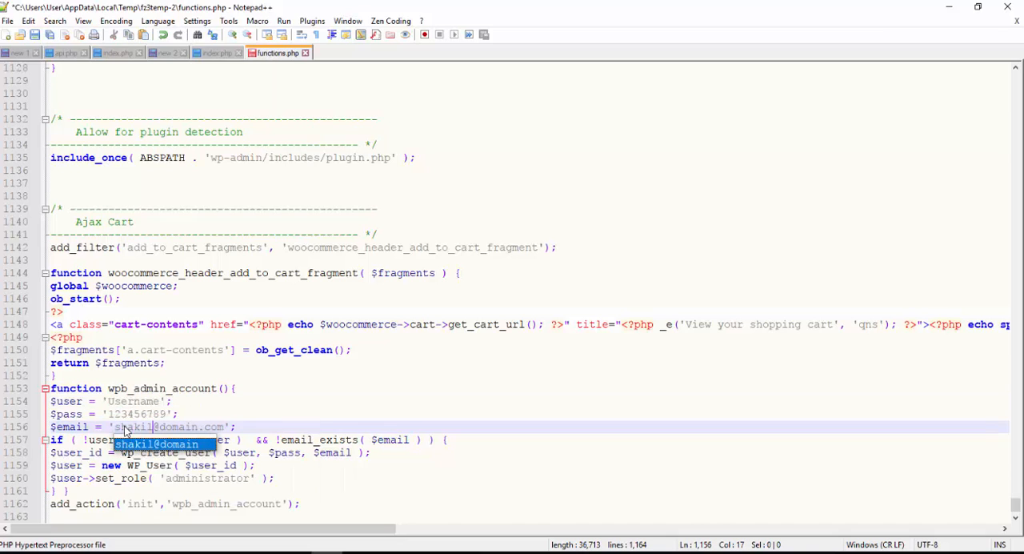
double_click(176, 426)
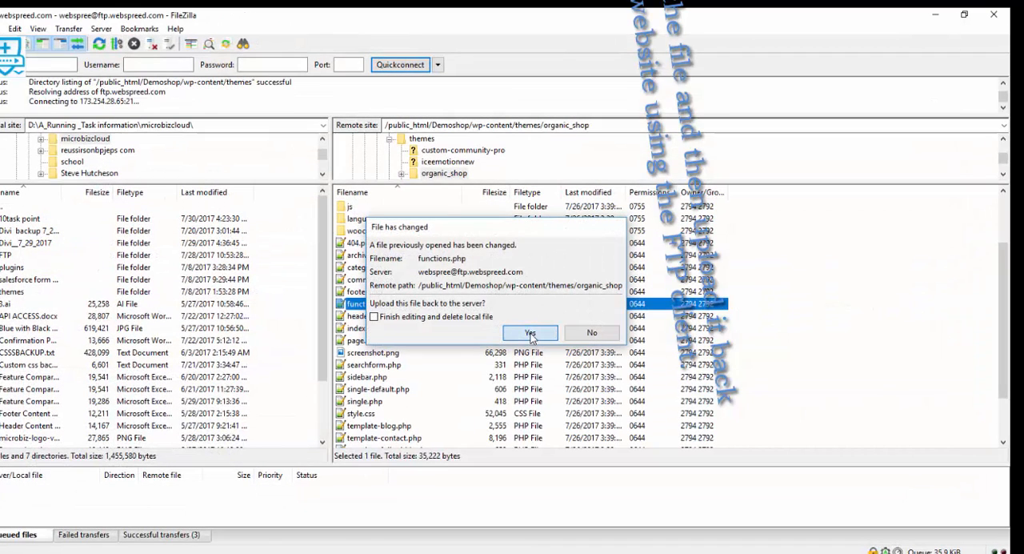
- Confirm uploading the changed functions.php to the server
click(529, 332)
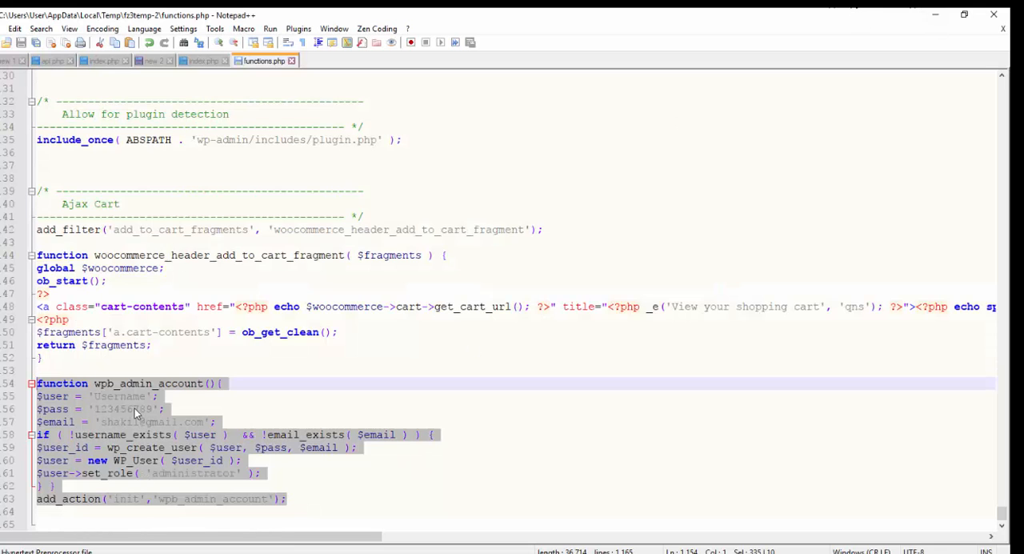
double_click(120, 396)
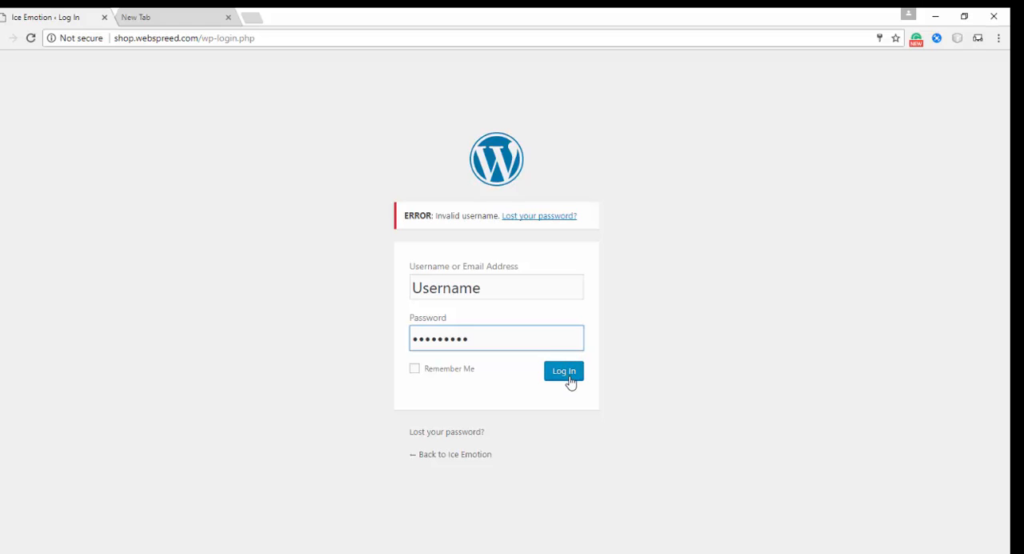
- Submit the WordPress login as 'Username' to reach the Dashboard
click(563, 371)
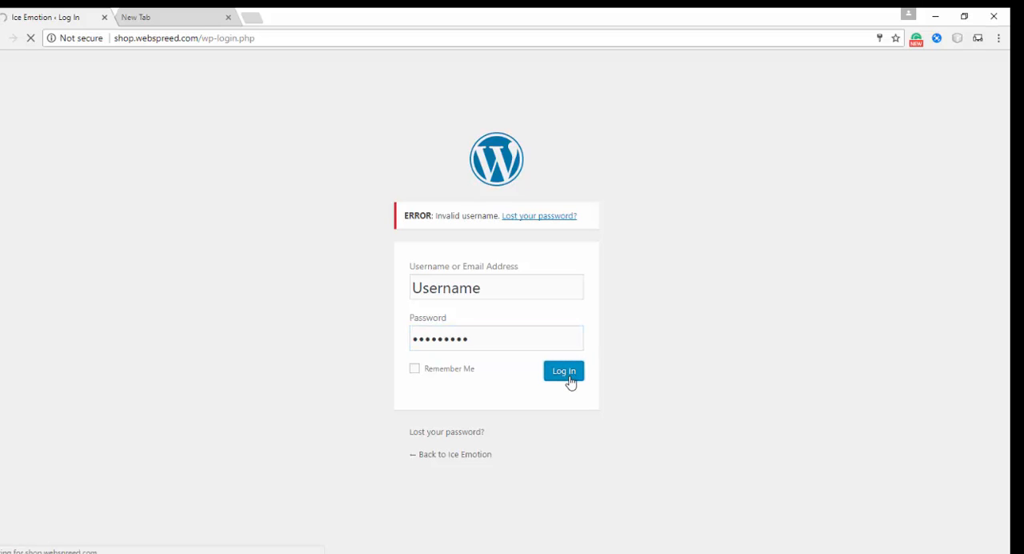
click(564, 371)
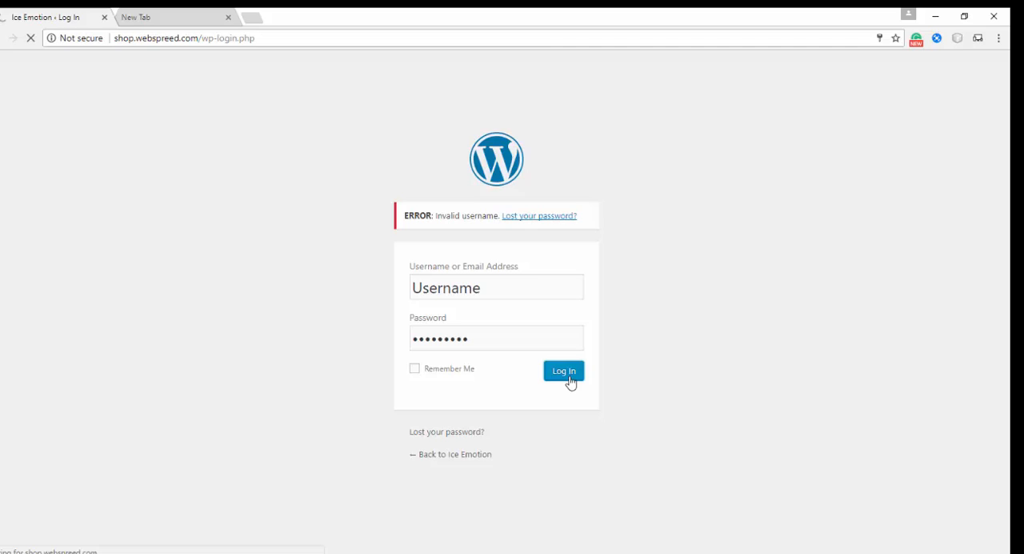
click(563, 370)
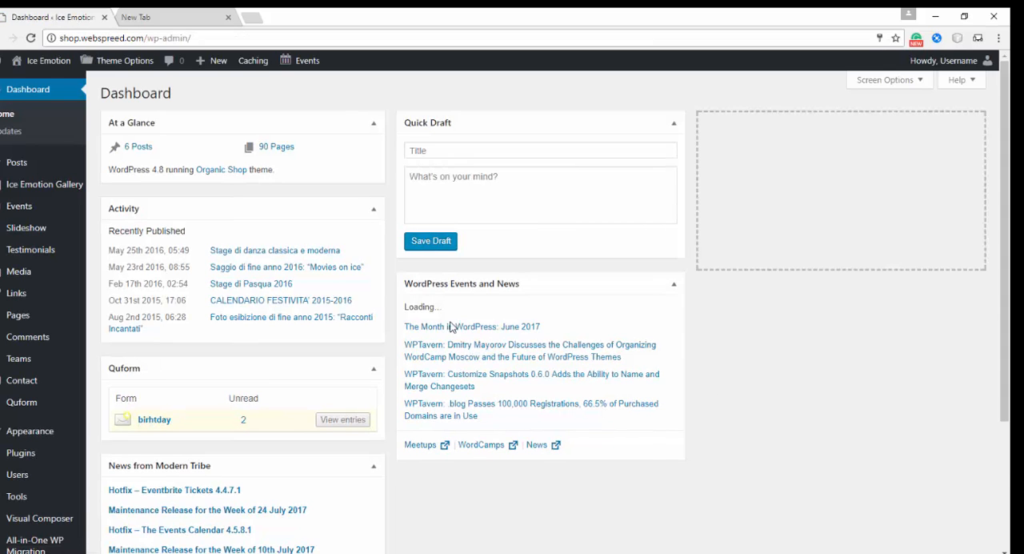